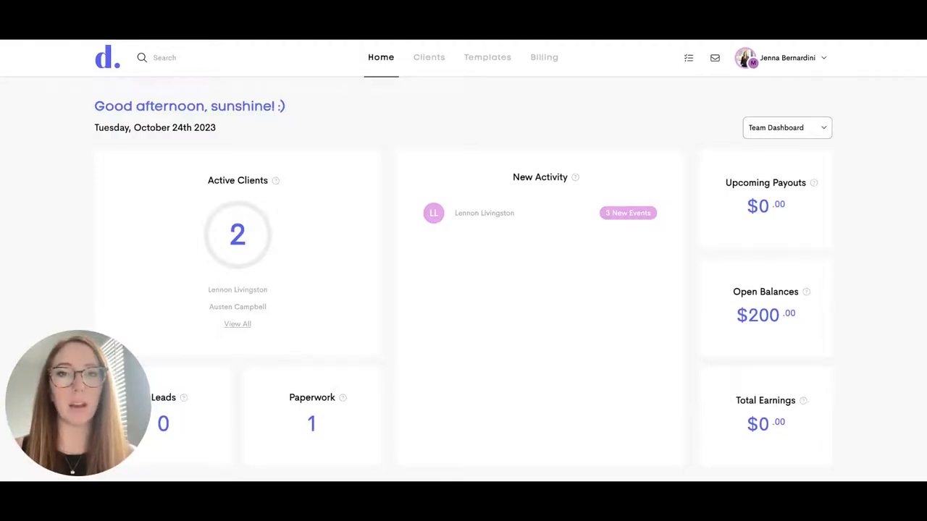
Go to the Billing area and show the Claims list.
click(544, 58)
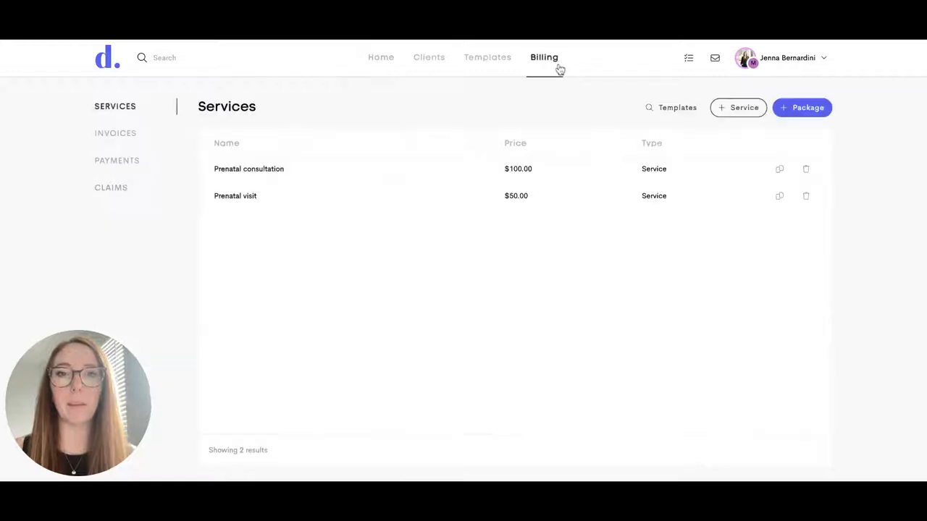
click(110, 188)
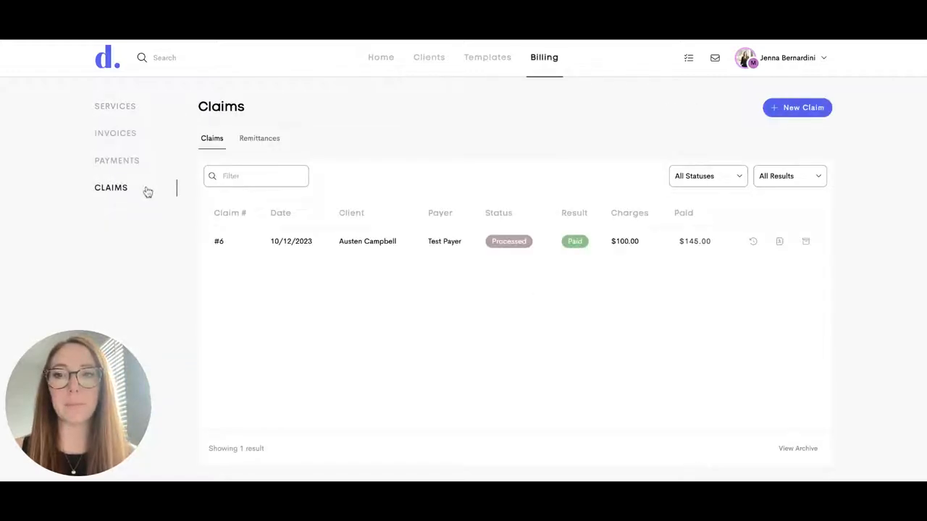
mouse_move(152, 201)
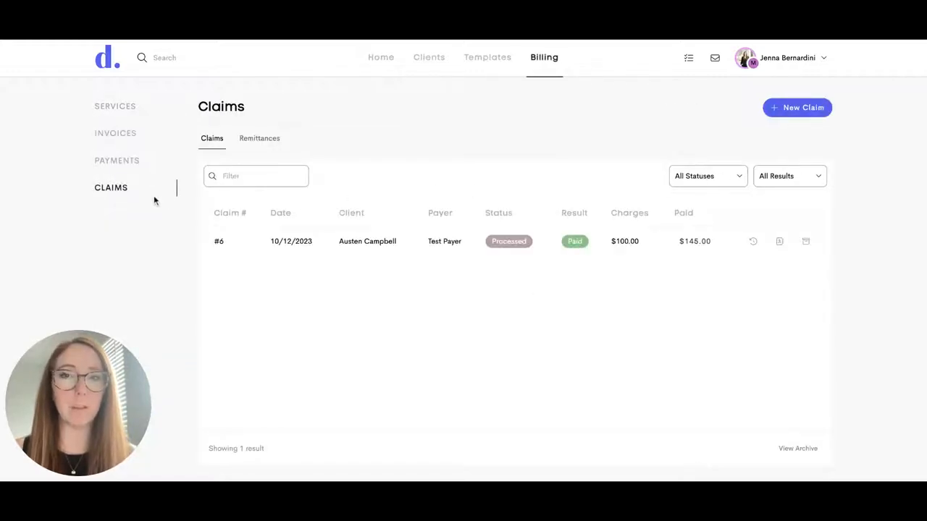
mouse_move(389, 191)
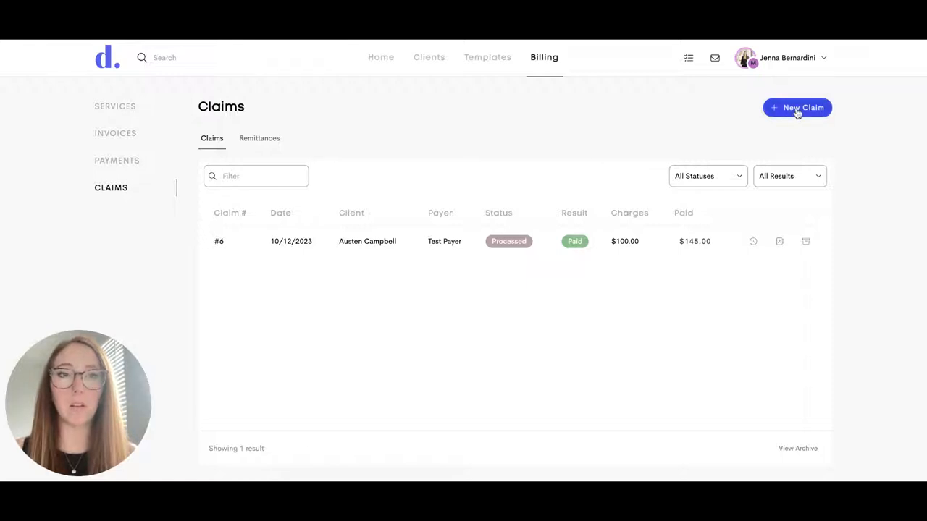
click(797, 107)
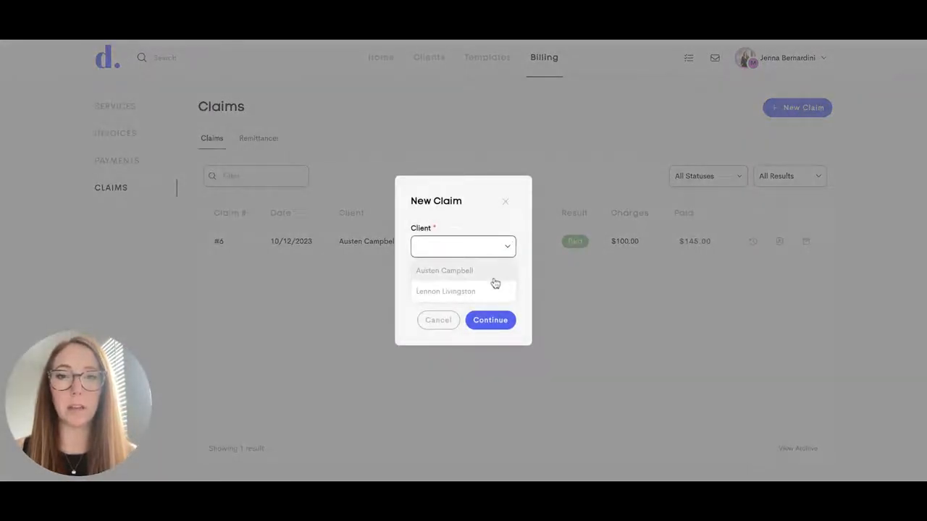
click(445, 291)
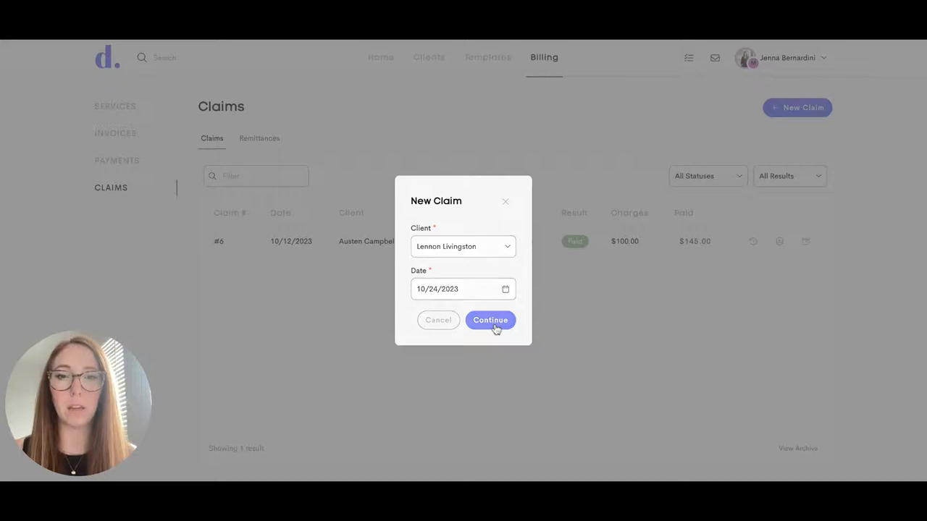
click(490, 320)
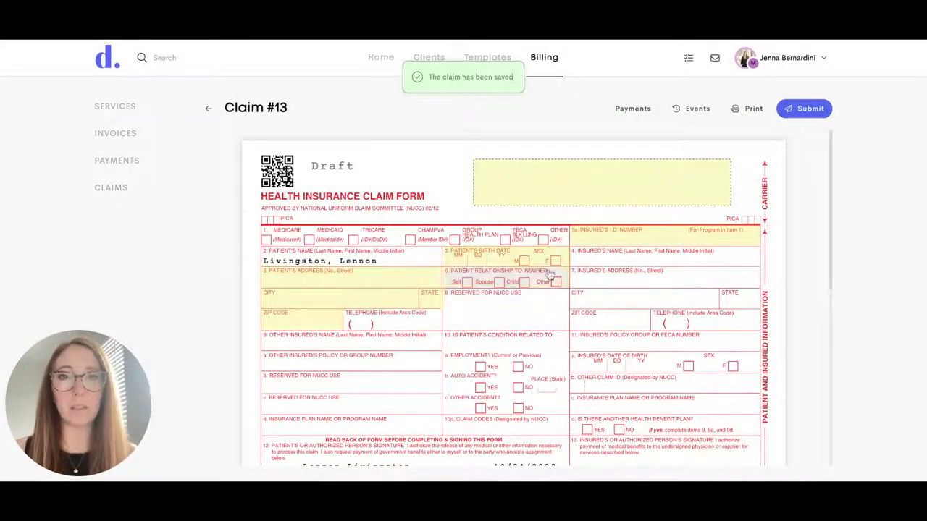
Set Test Payer as the carrier and enter insured ID 544321 in field 1a.
scroll(down, 3)
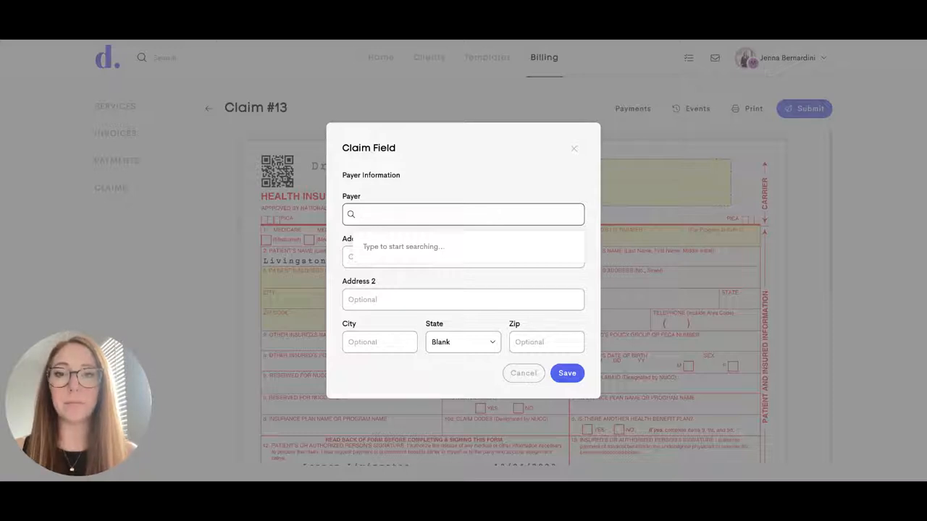
text(test)
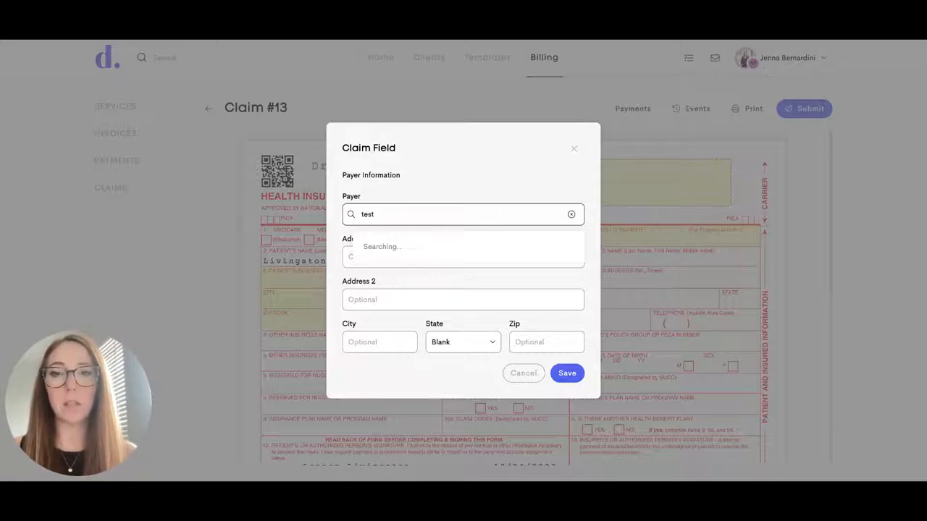
click(462, 246)
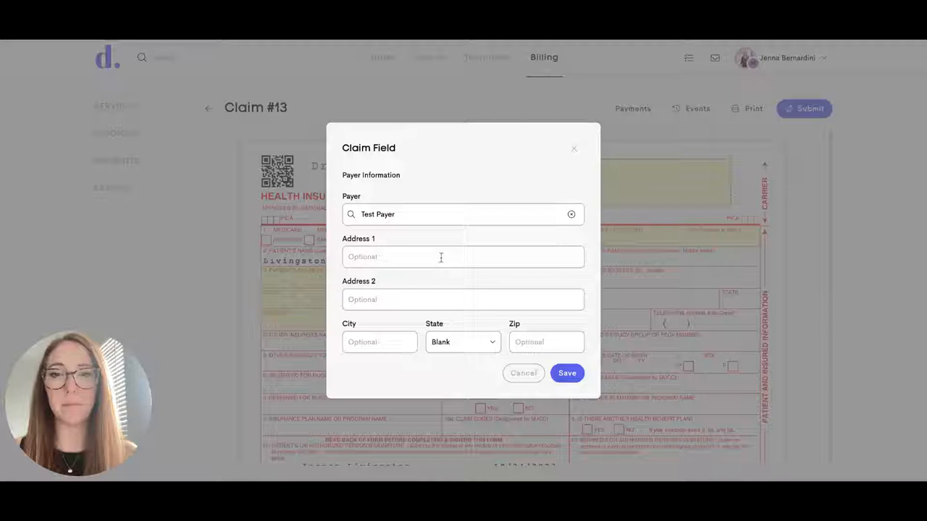
click(567, 373)
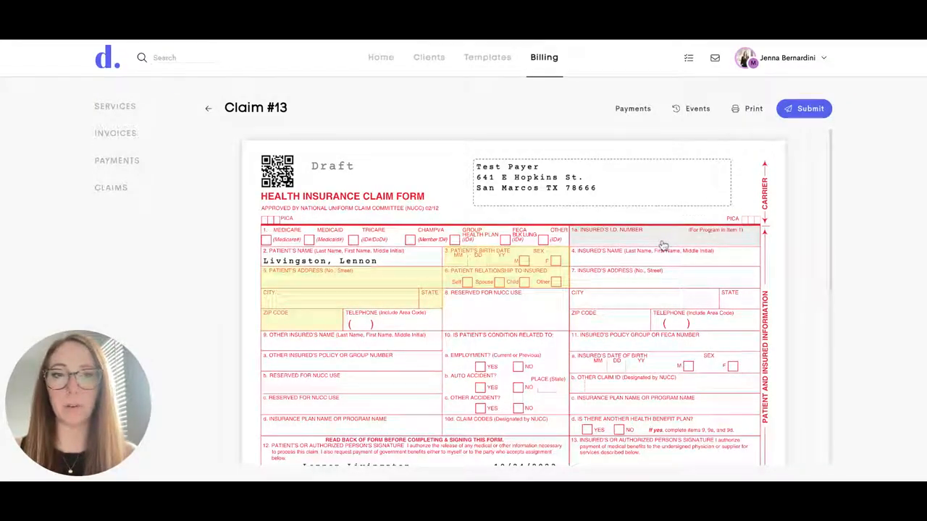
text(544321)
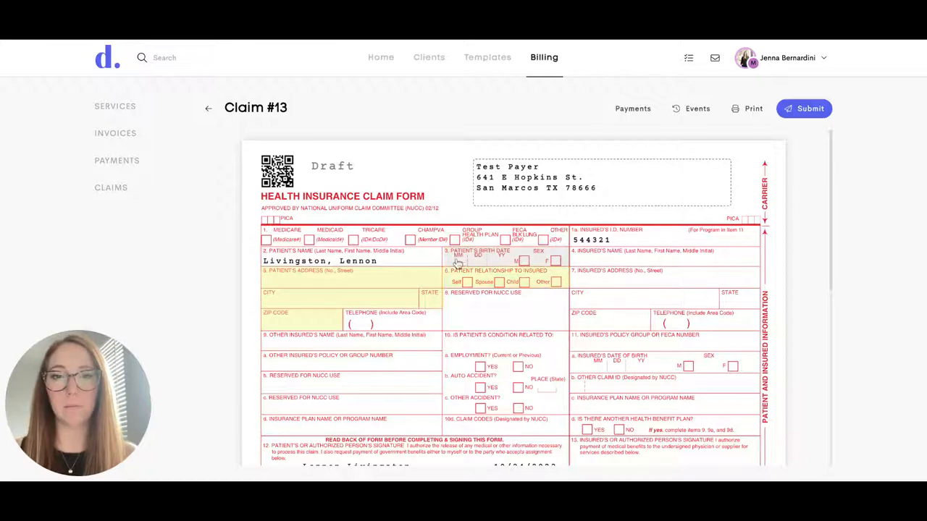
Enter diagnosis code Z331 in field 21 A.
scroll(down, 3)
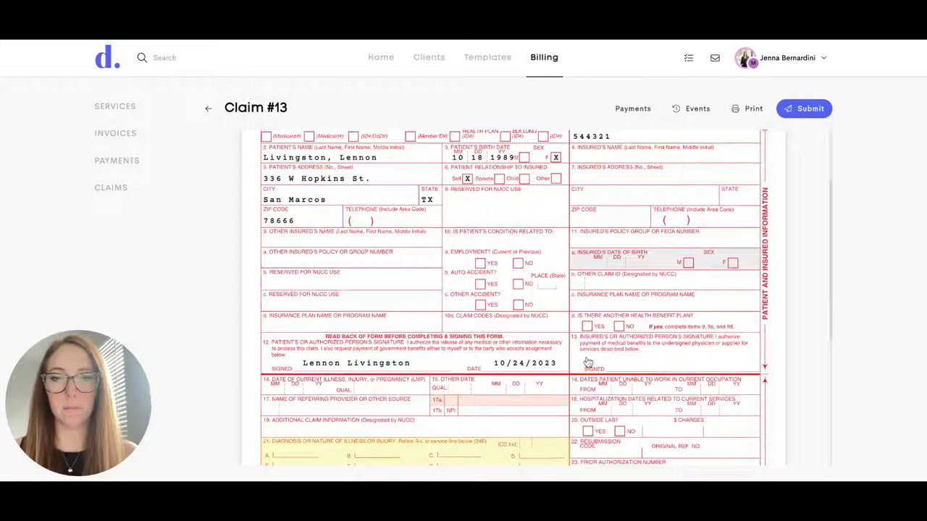
scroll(down, 3)
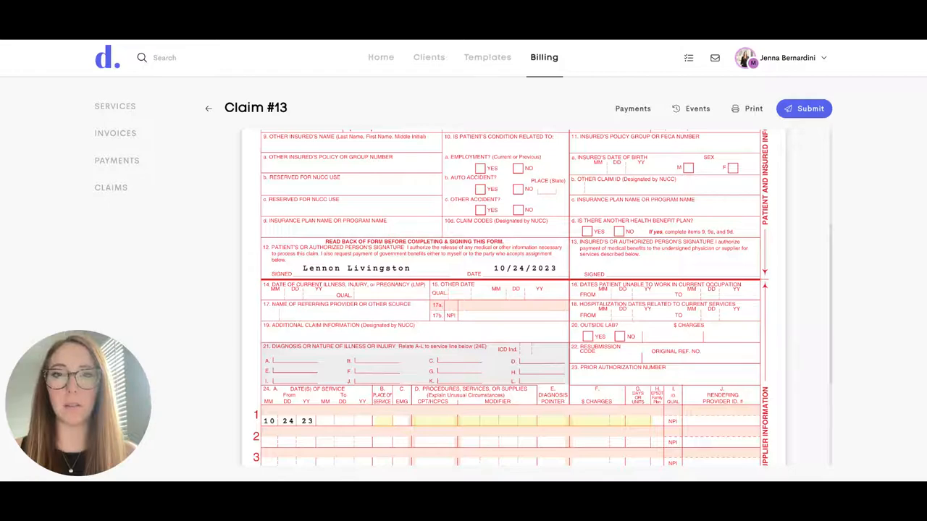
text(Z331)
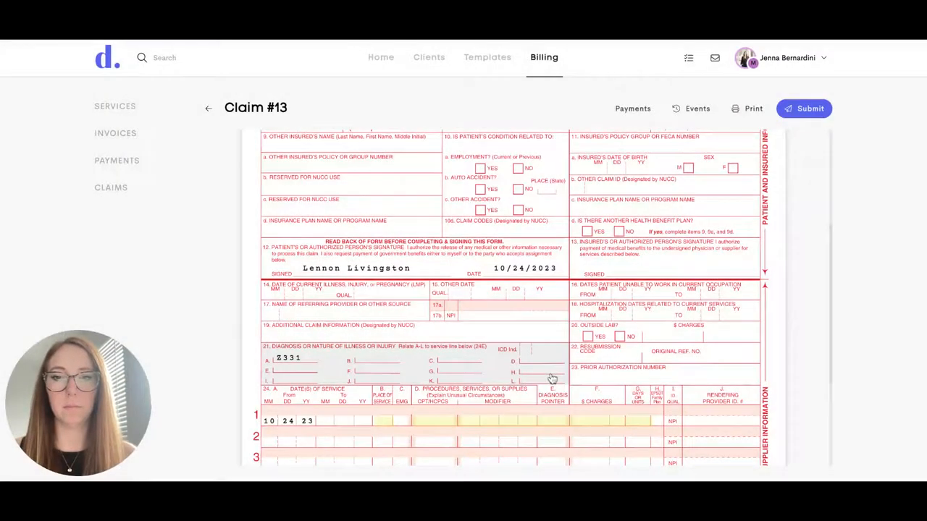
scroll(down, 3)
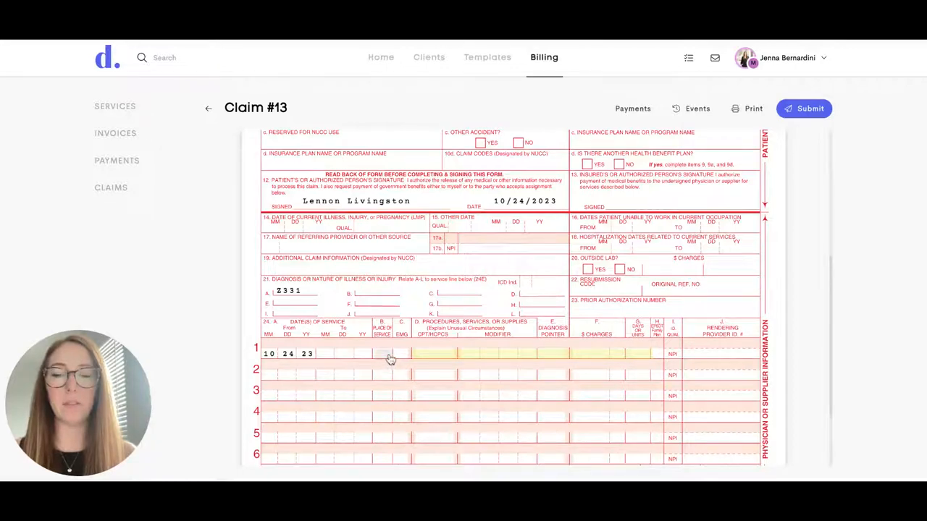
Set line 1's place of service to Patient's Home, procedure code 59425 and diagnosis pointer 1.
click(381, 354)
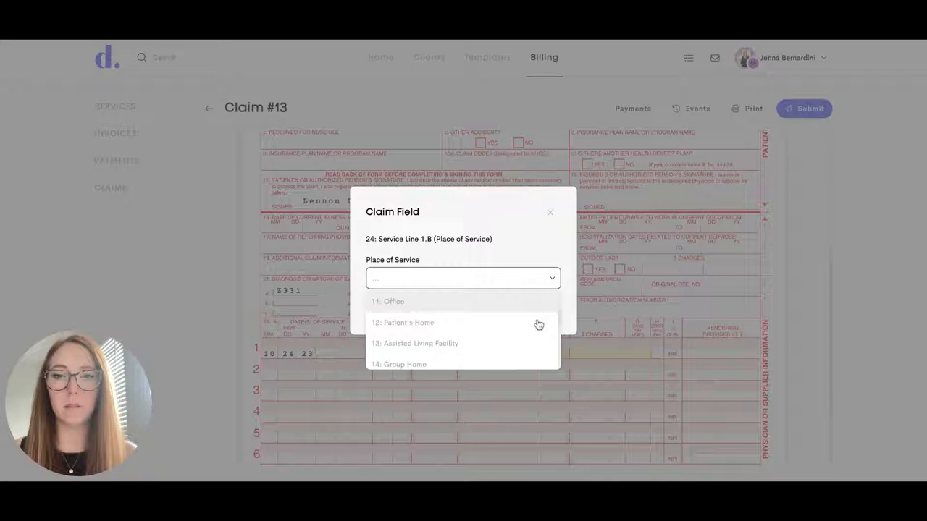
click(410, 323)
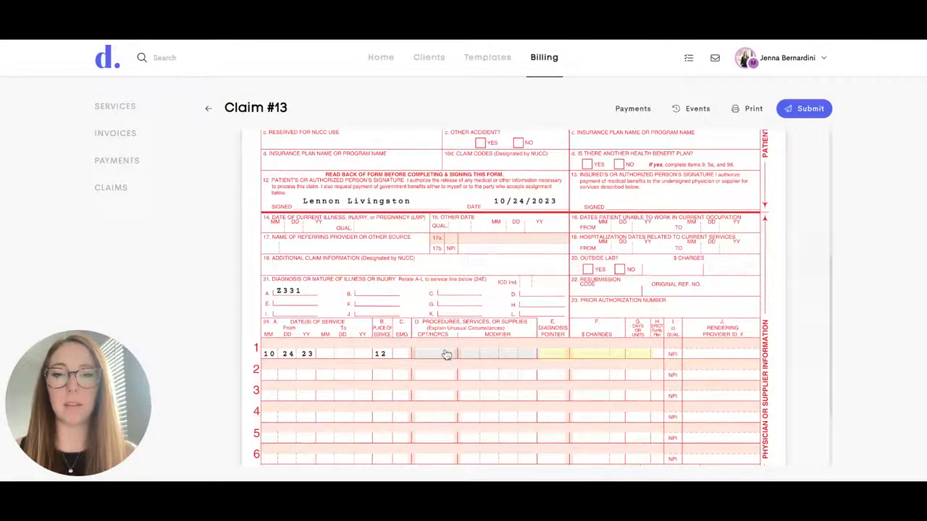
click(446, 354)
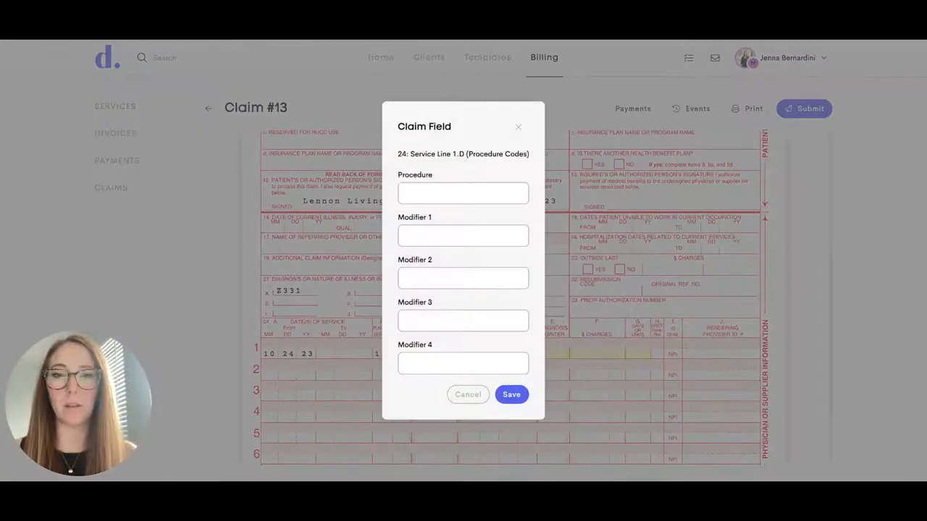
click(511, 394)
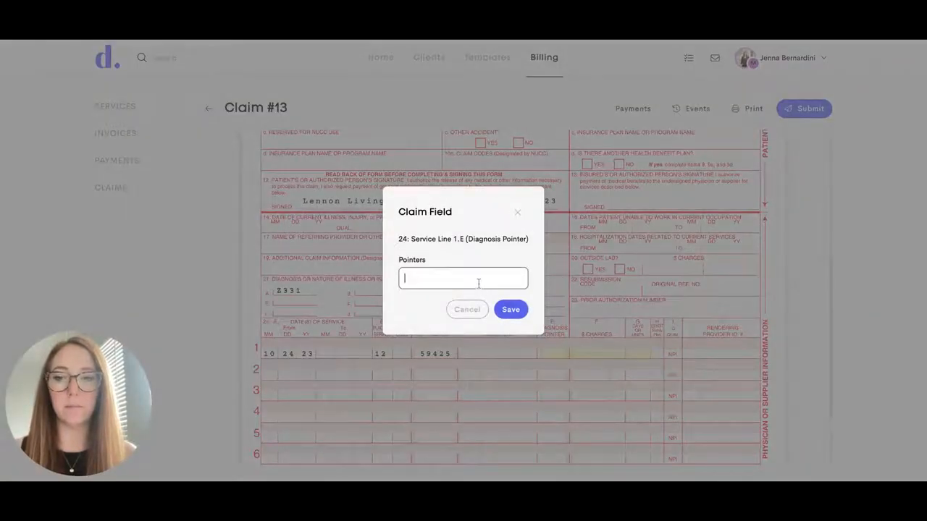
click(510, 309)
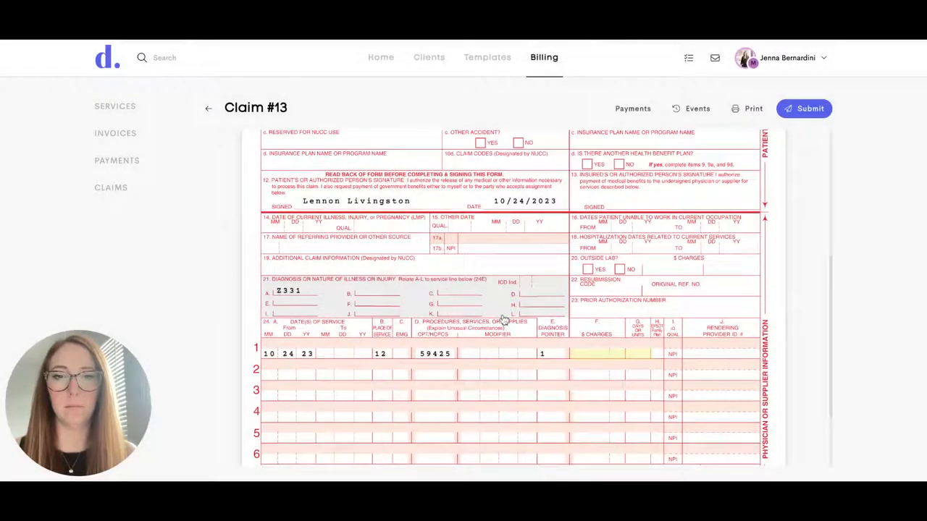
Give line 1 a $75.00 charge and 1 unit.
scroll(down, 3)
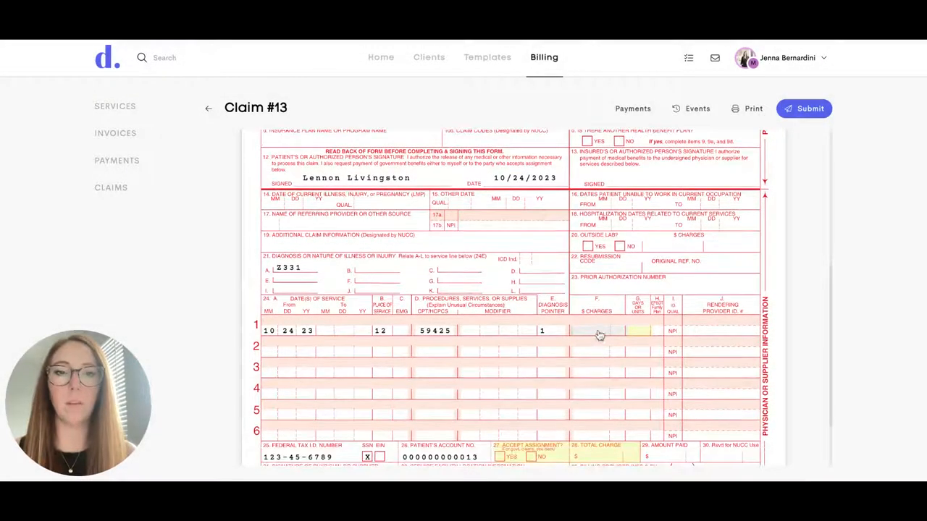
click(600, 330)
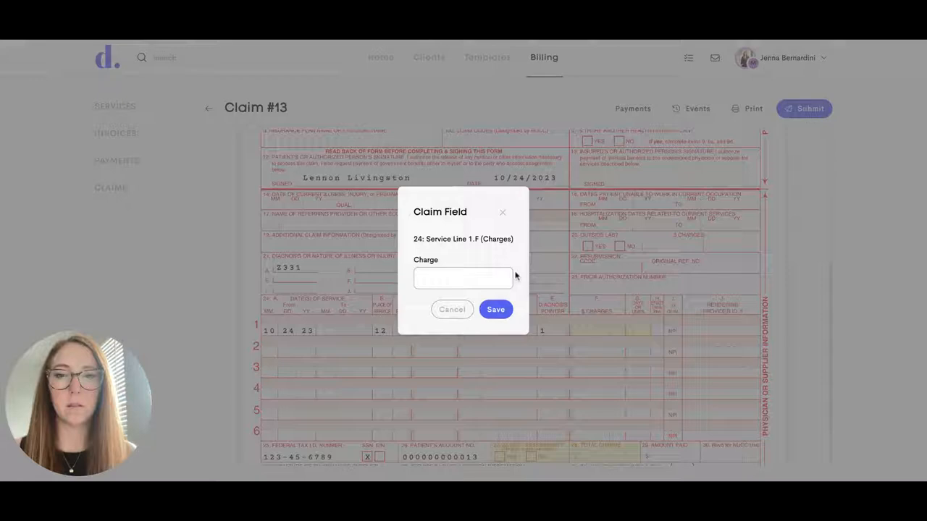
text(75)
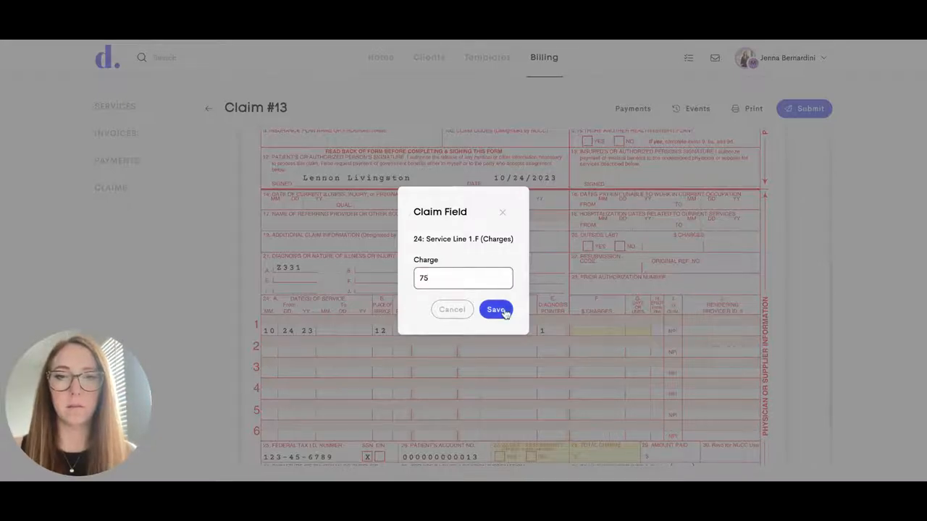
click(495, 309)
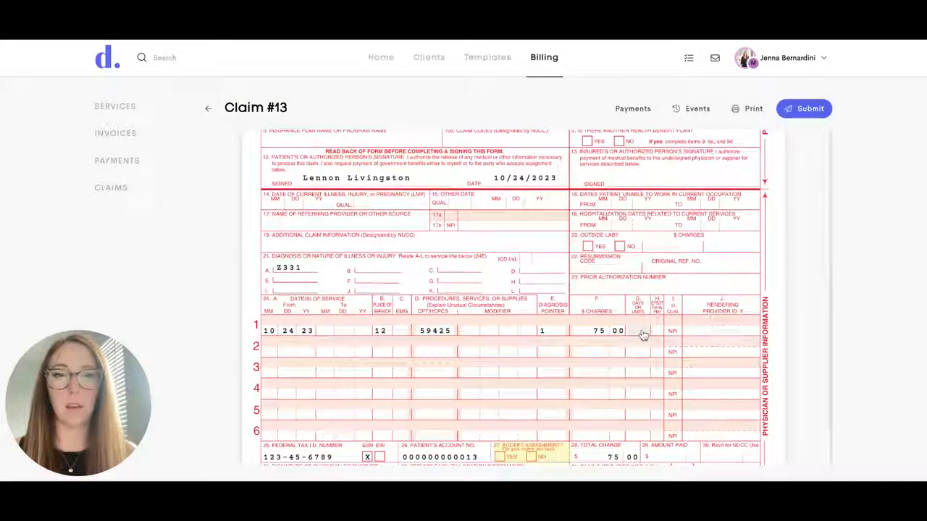
click(638, 331)
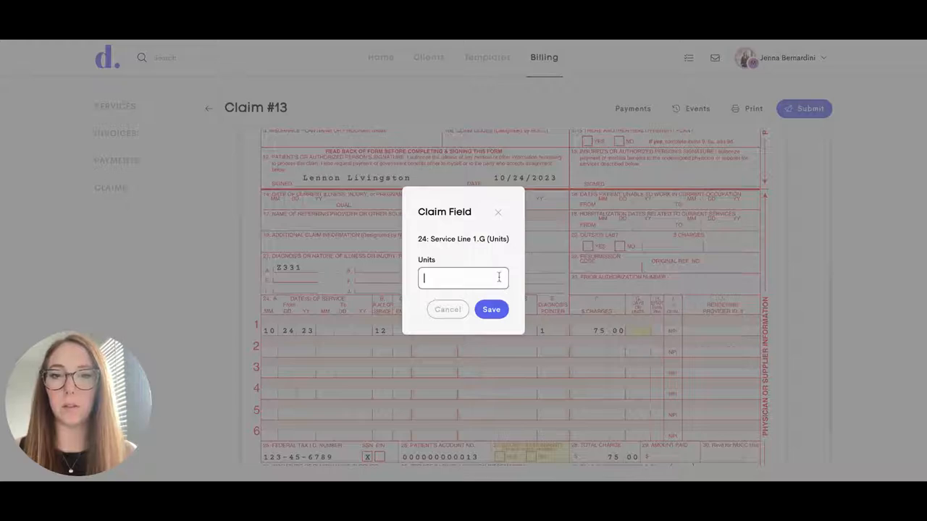
click(490, 310)
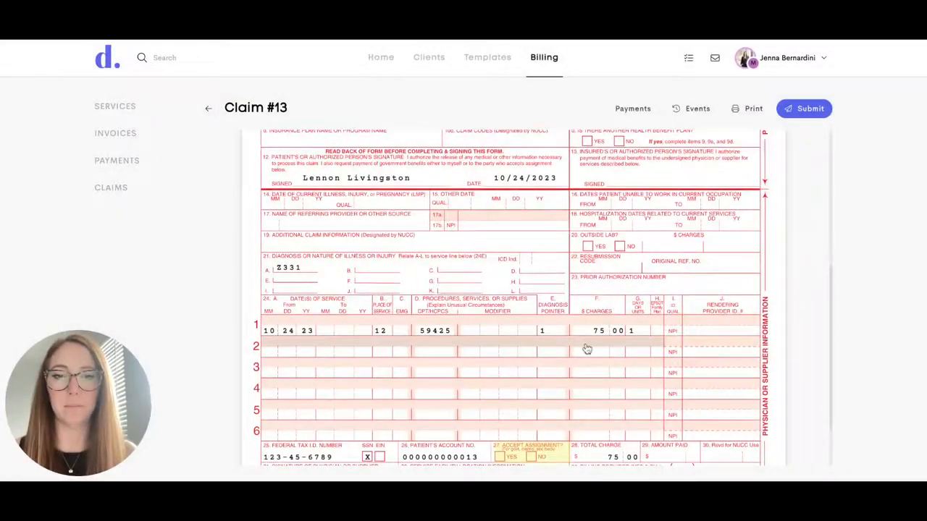
Set box 27 Accept Assignment to Yes.
scroll(down, 3)
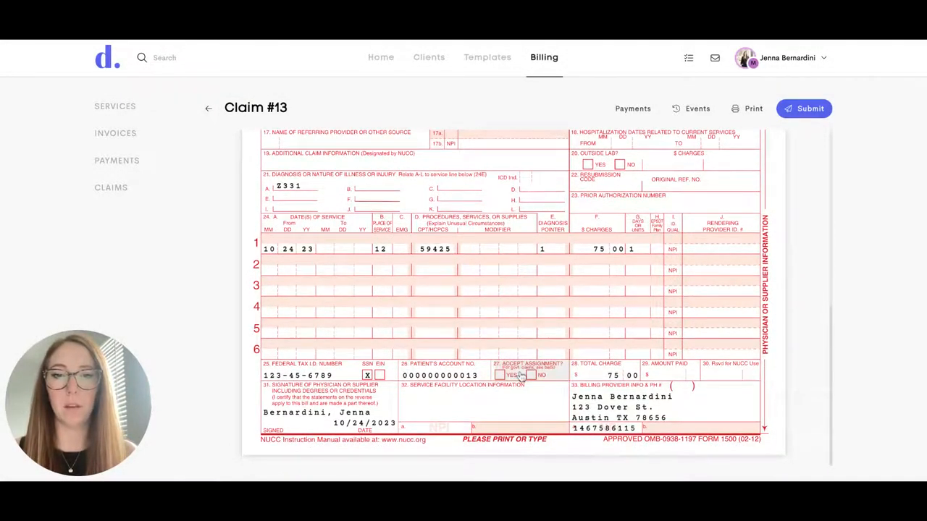
click(500, 375)
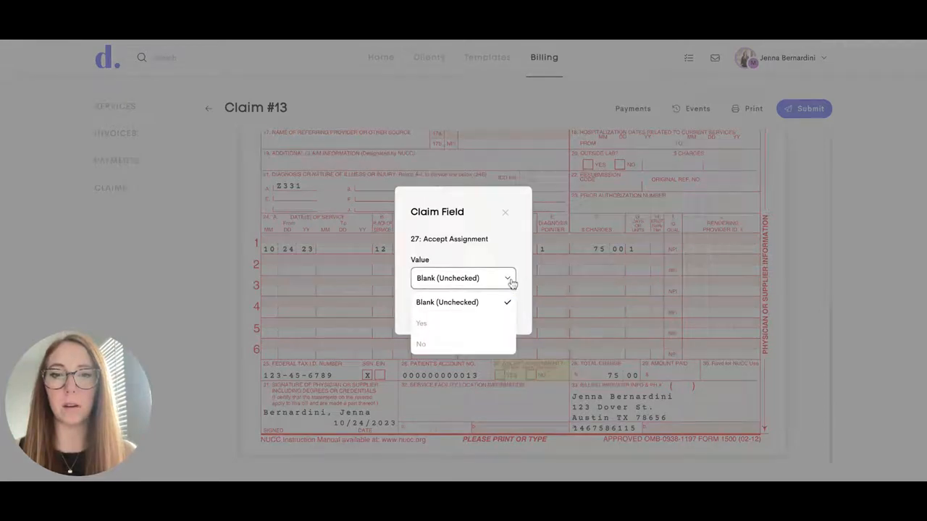
click(421, 323)
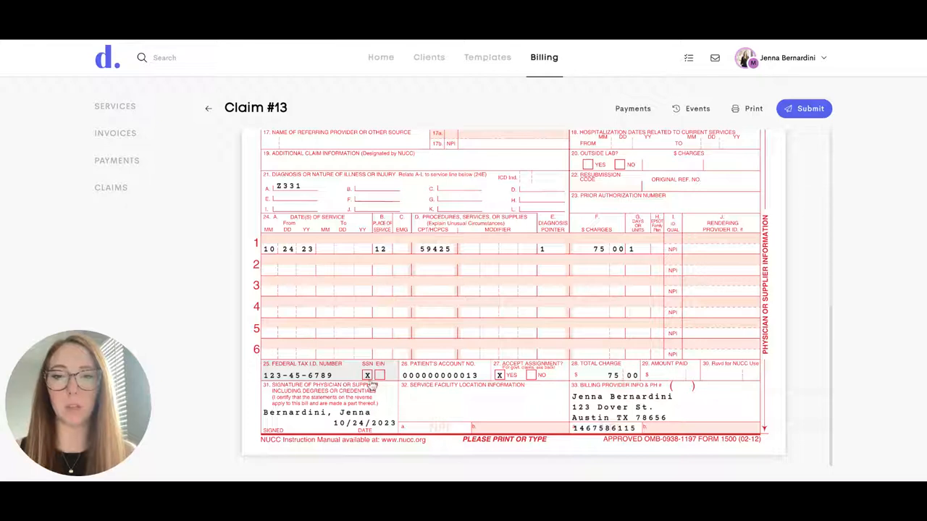
mouse_move(373, 385)
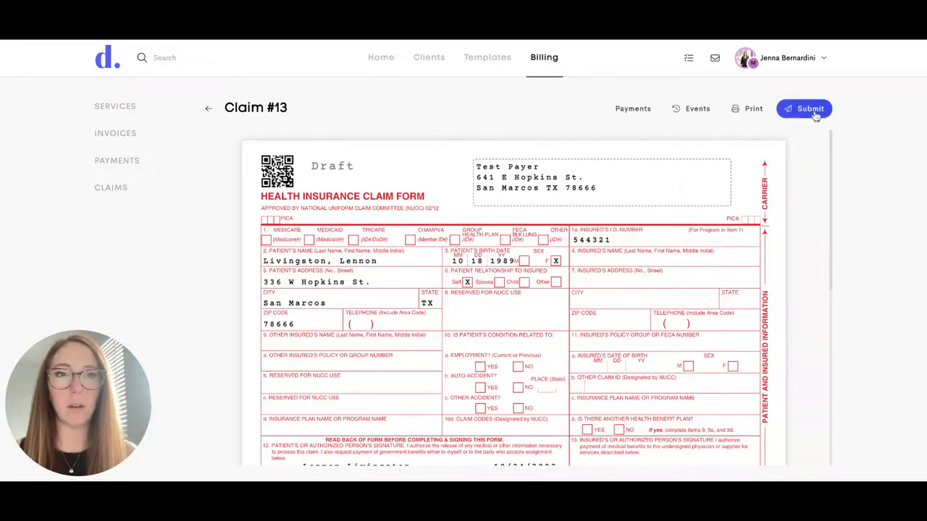
Submit Claim #13 to the payer and confirm.
click(804, 108)
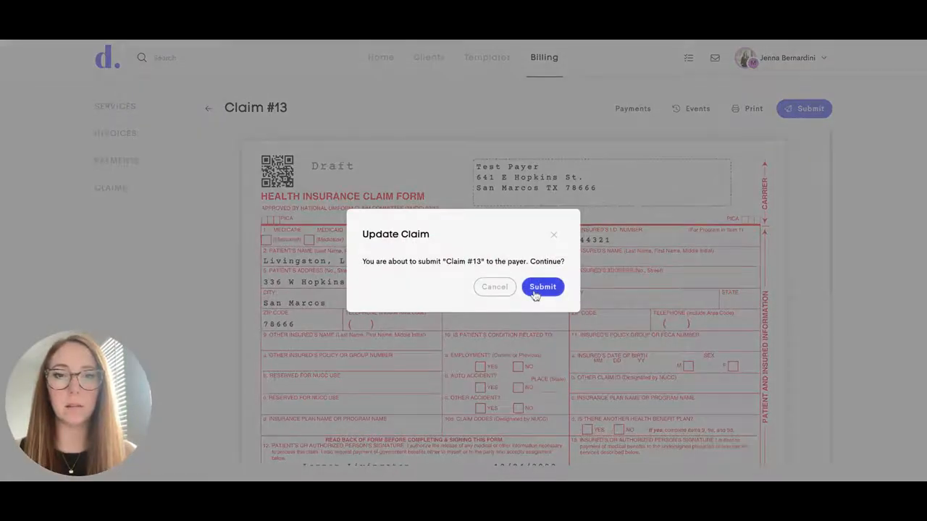
click(542, 287)
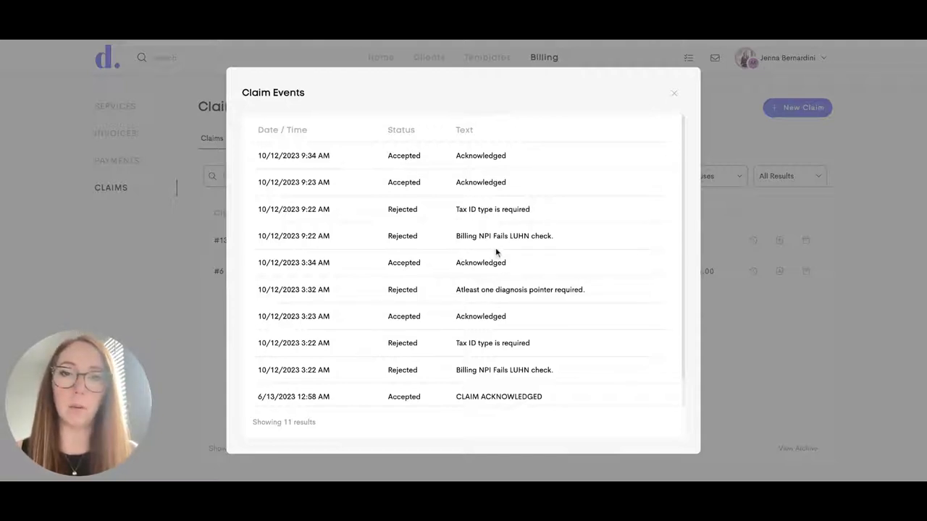
mouse_move(439, 246)
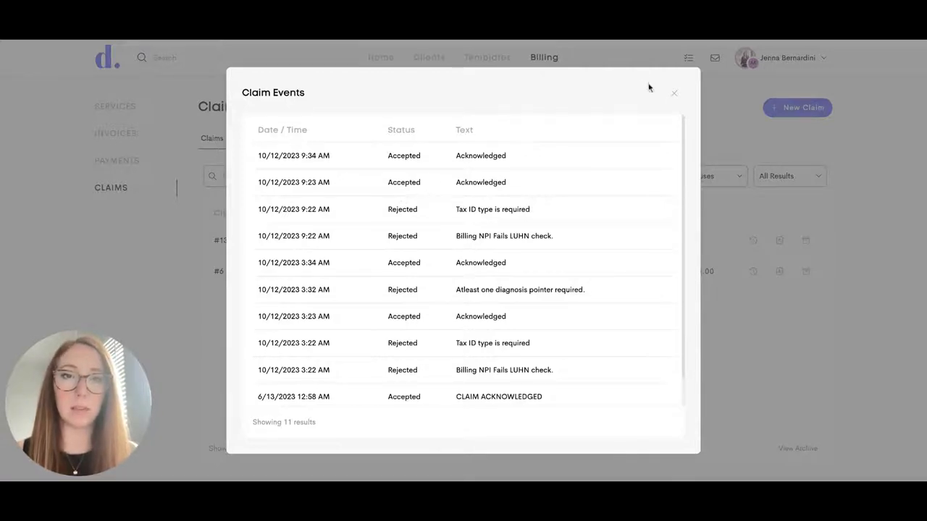
Close the Claim Events dialog to see #13 as Submitted and Accepted.
click(674, 92)
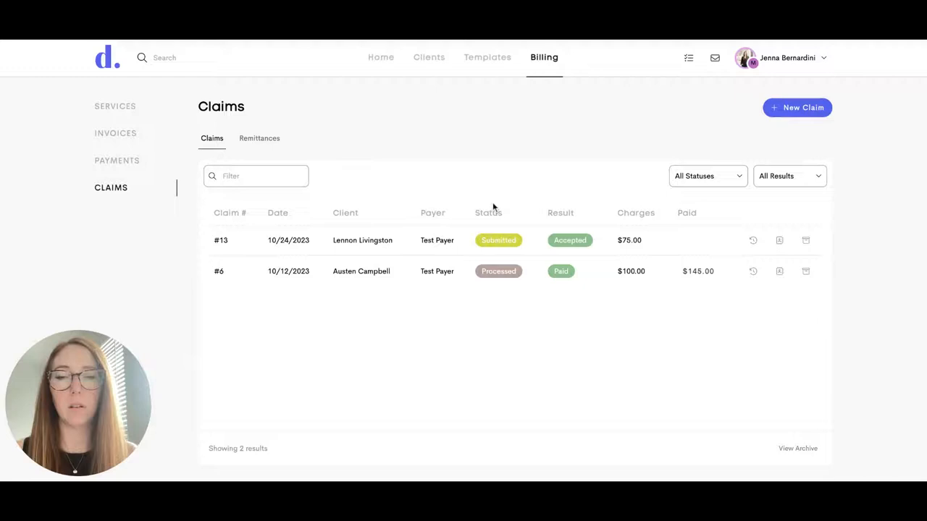
mouse_move(528, 258)
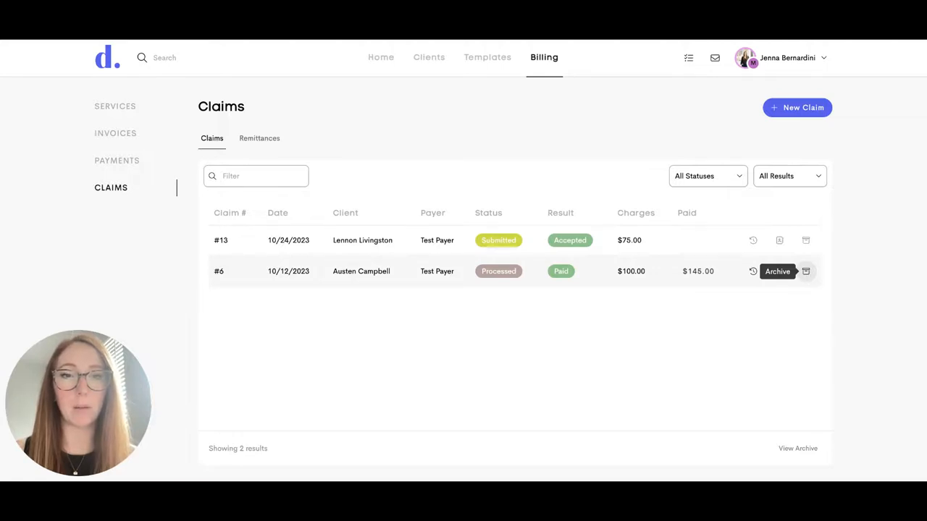
Archive claim #6, check it in the archive, and return to the active list.
click(777, 271)
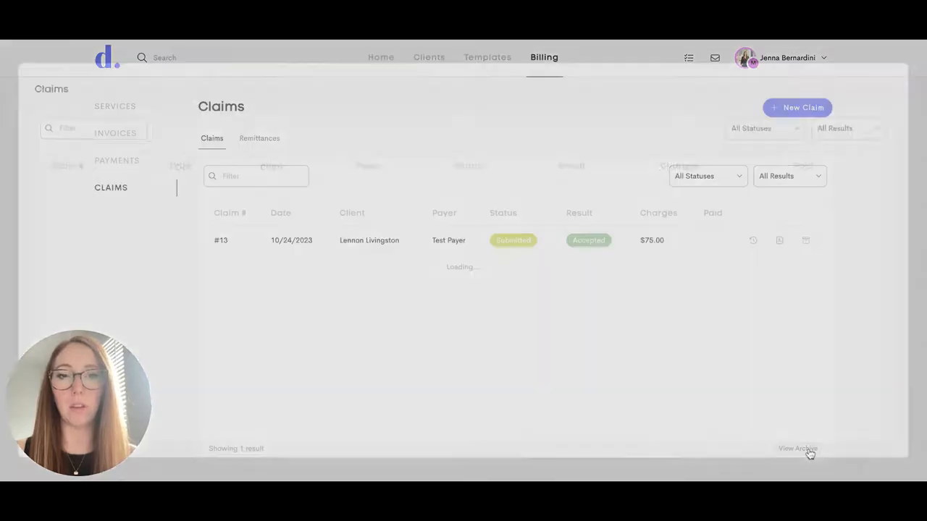
click(796, 449)
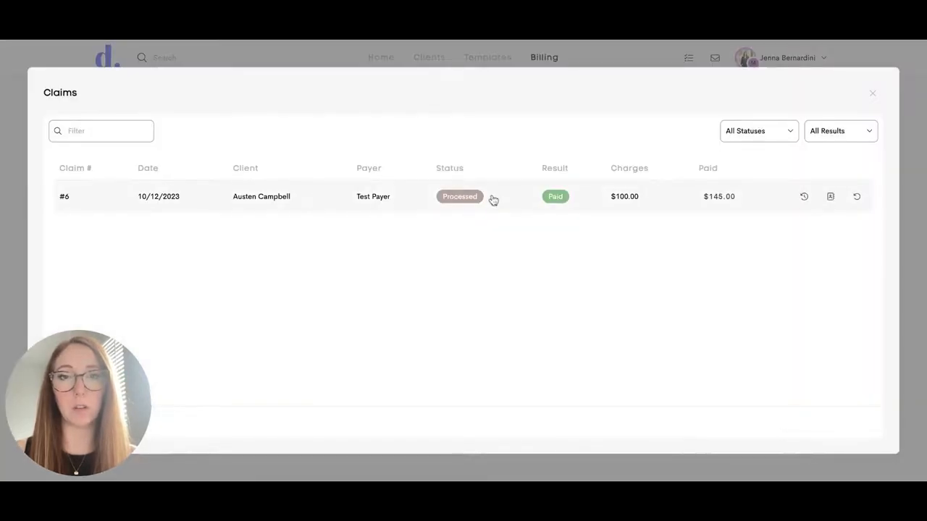
click(872, 92)
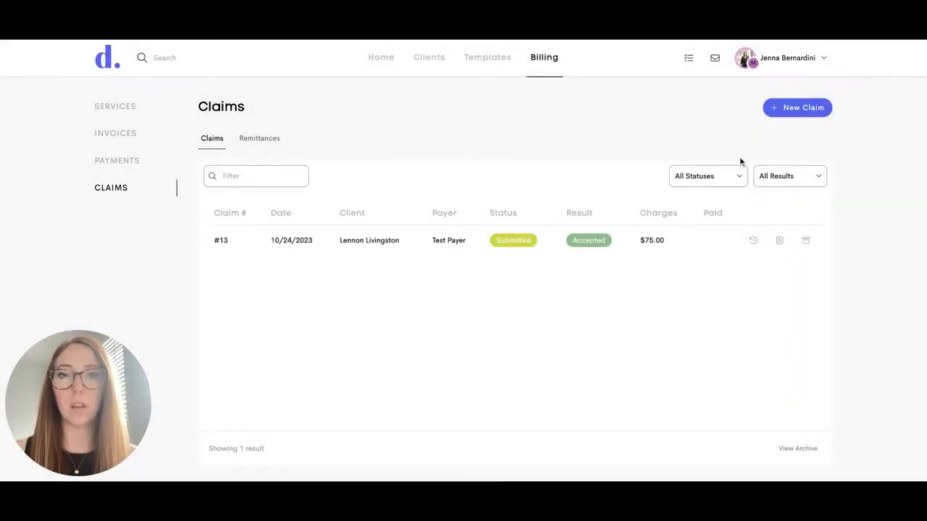
click(706, 175)
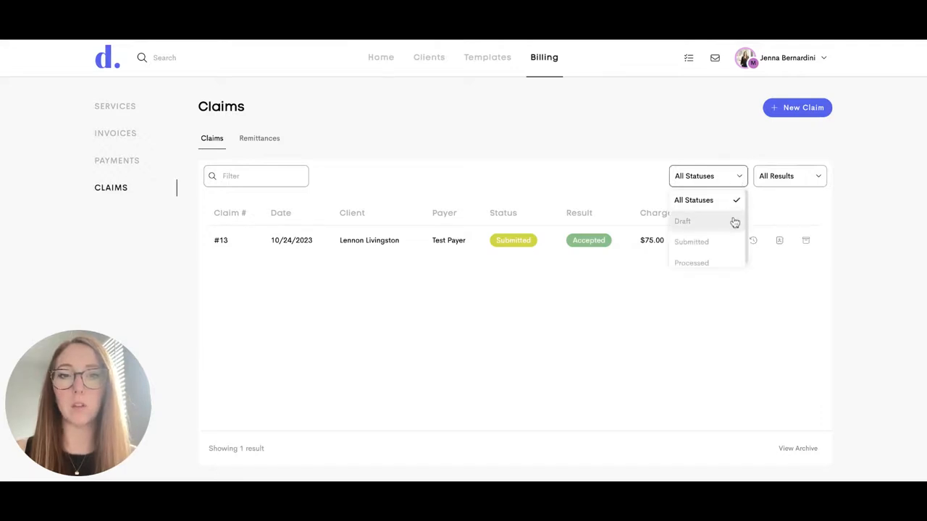
click(789, 176)
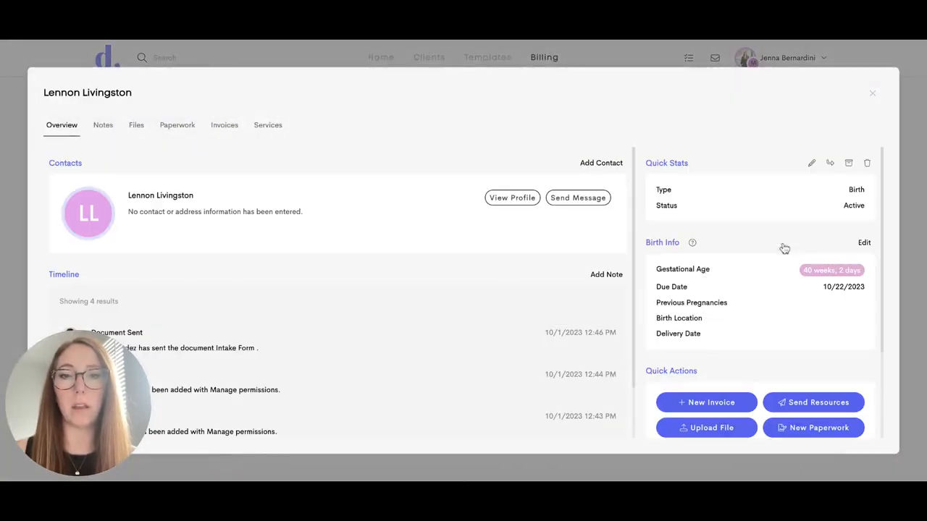
click(512, 197)
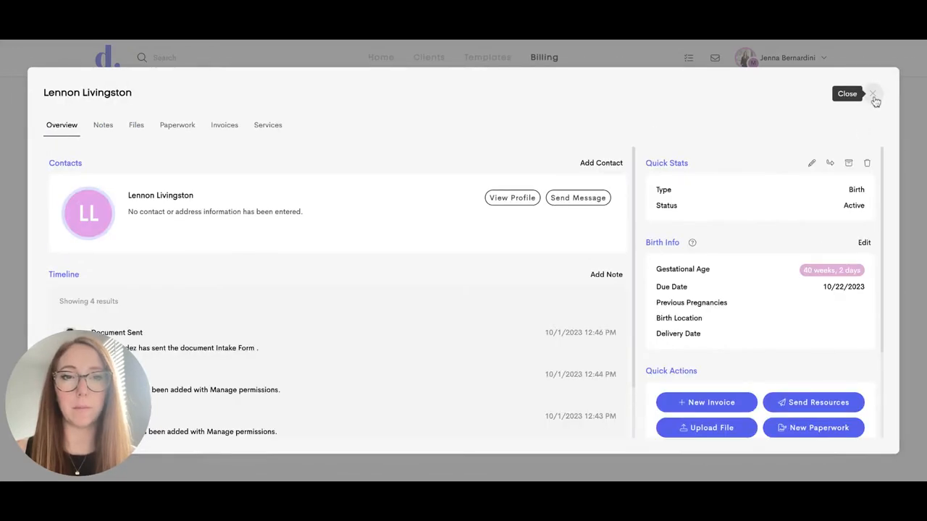
click(847, 93)
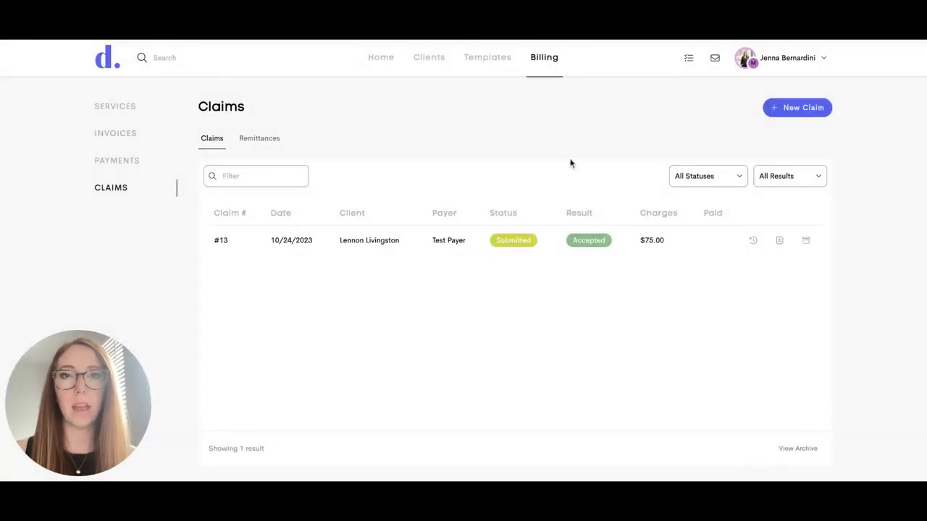
mouse_move(520, 160)
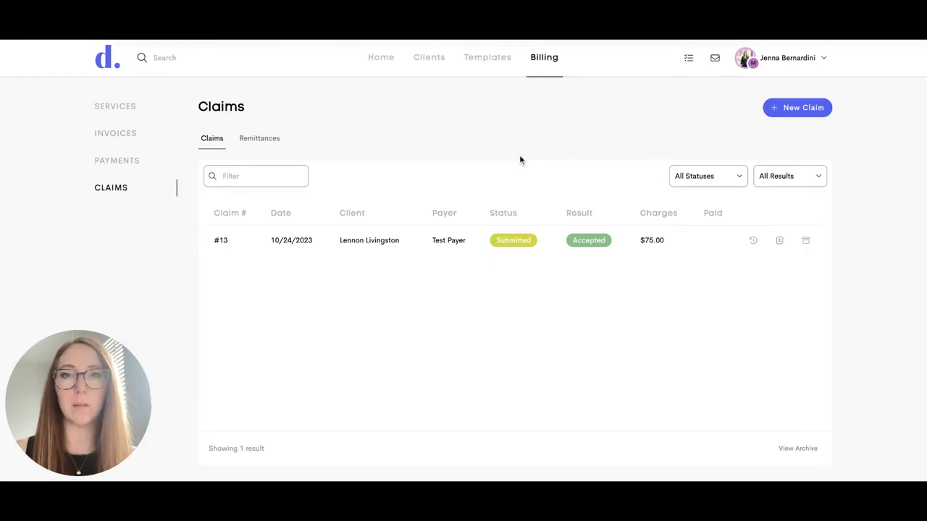